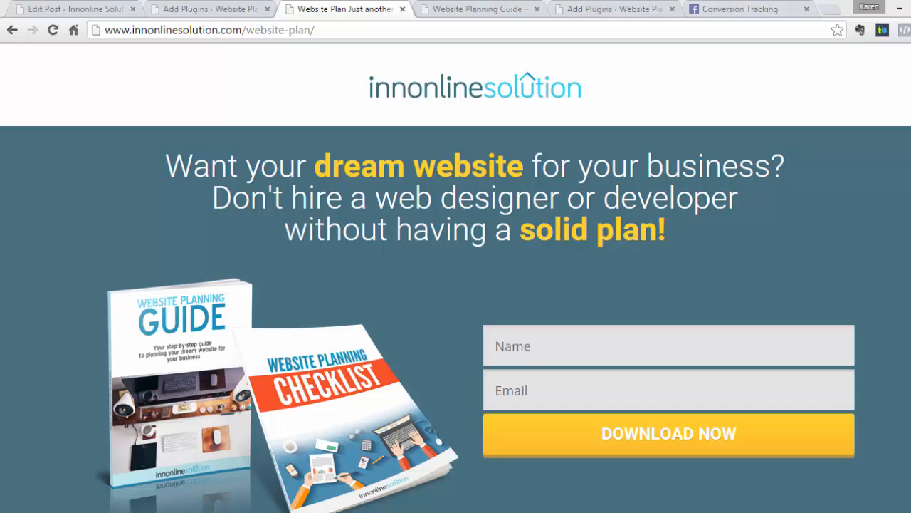
Start a new Facebook conversion pixel and set its action type to Registrations
click(743, 9)
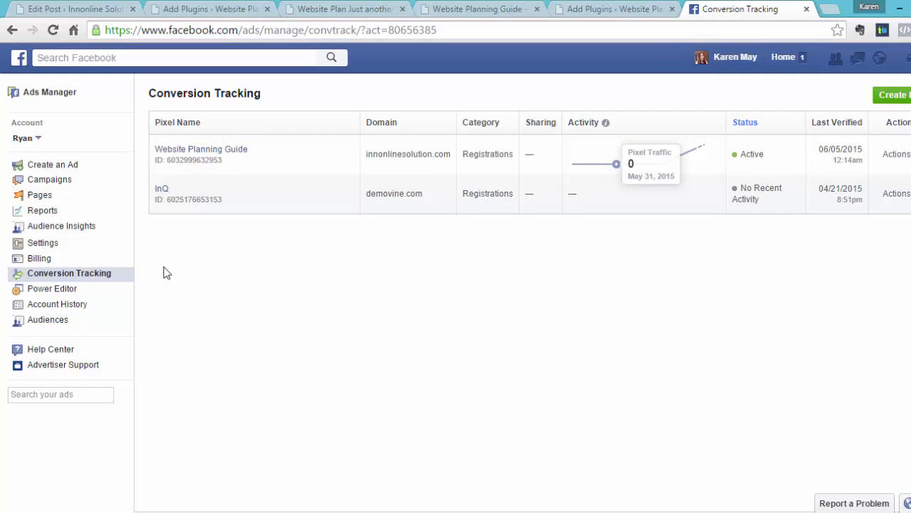
mouse_move(616, 235)
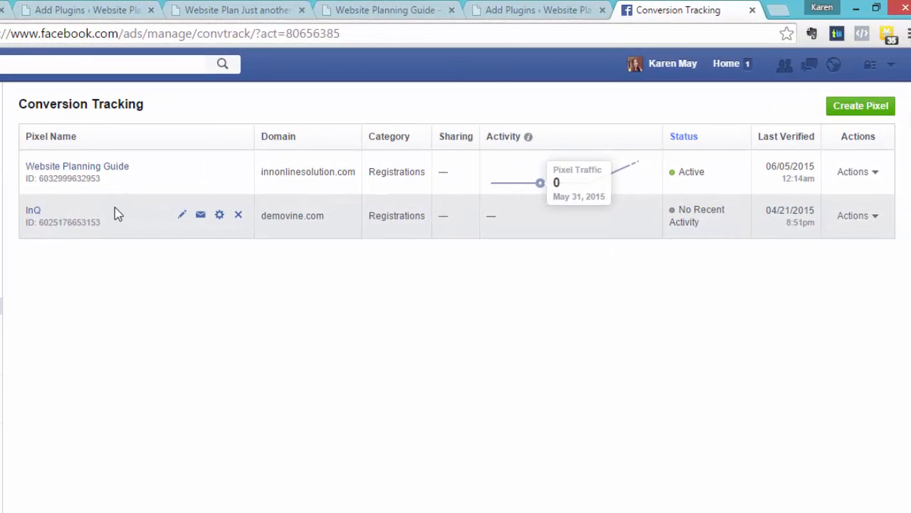
mouse_move(738, 106)
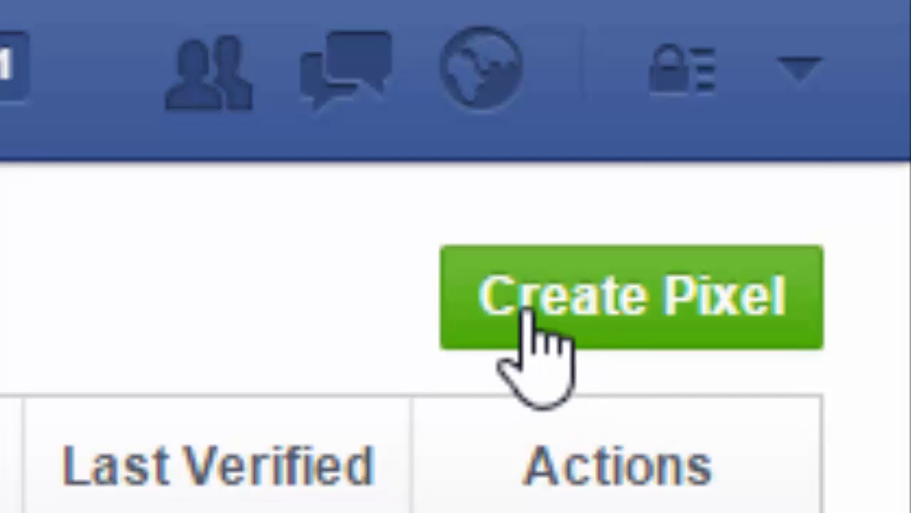
click(632, 296)
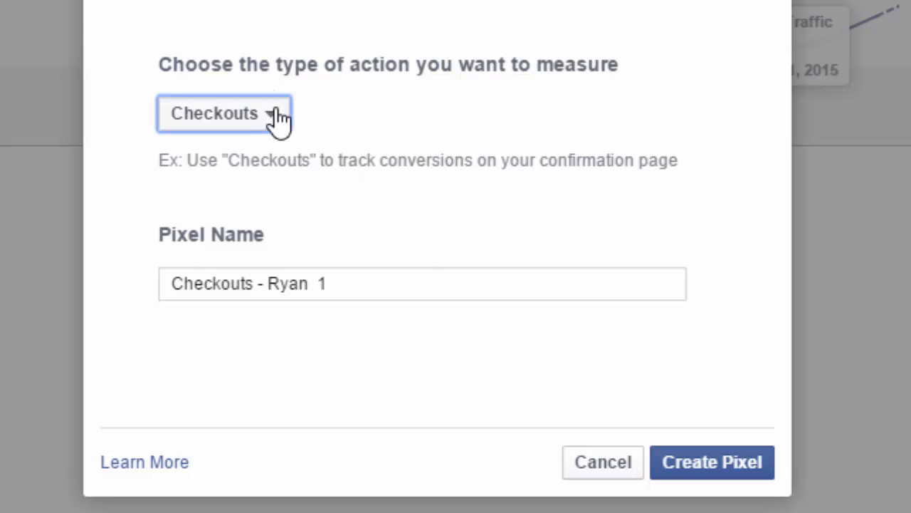
click(223, 113)
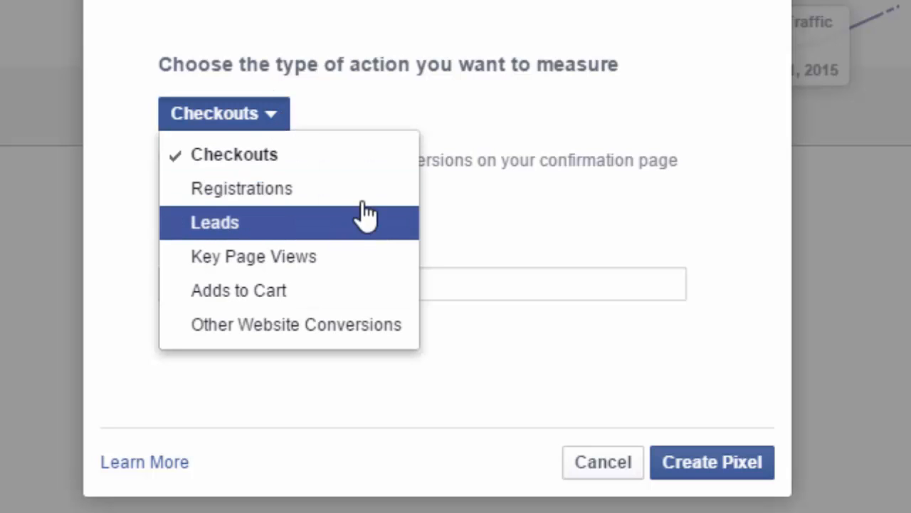
mouse_move(363, 192)
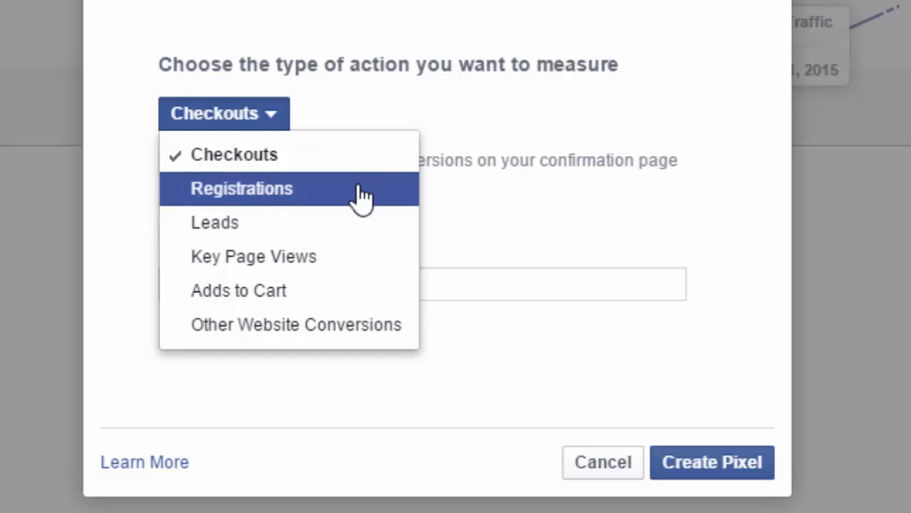
mouse_move(356, 257)
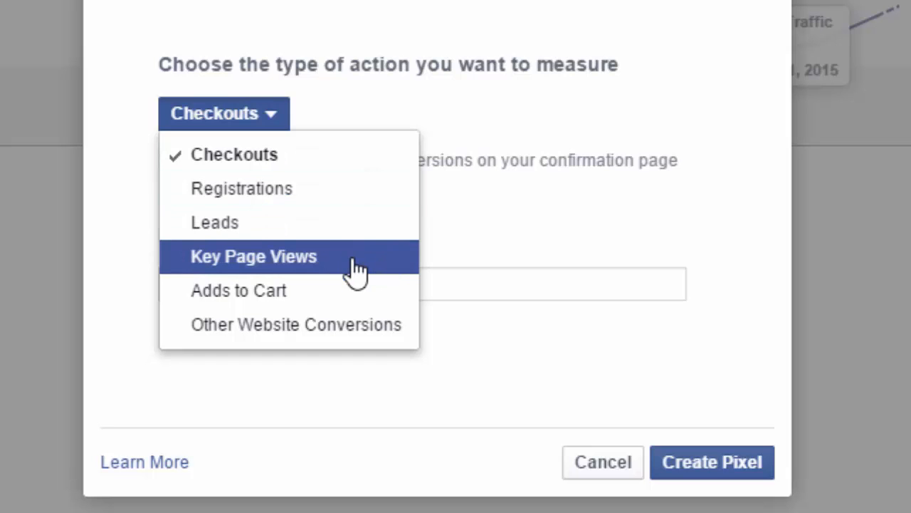
mouse_move(363, 309)
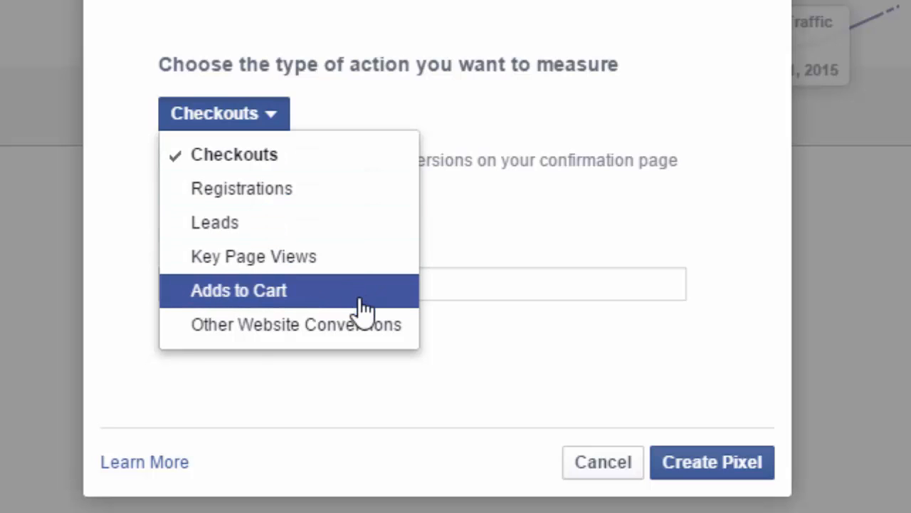
mouse_move(363, 271)
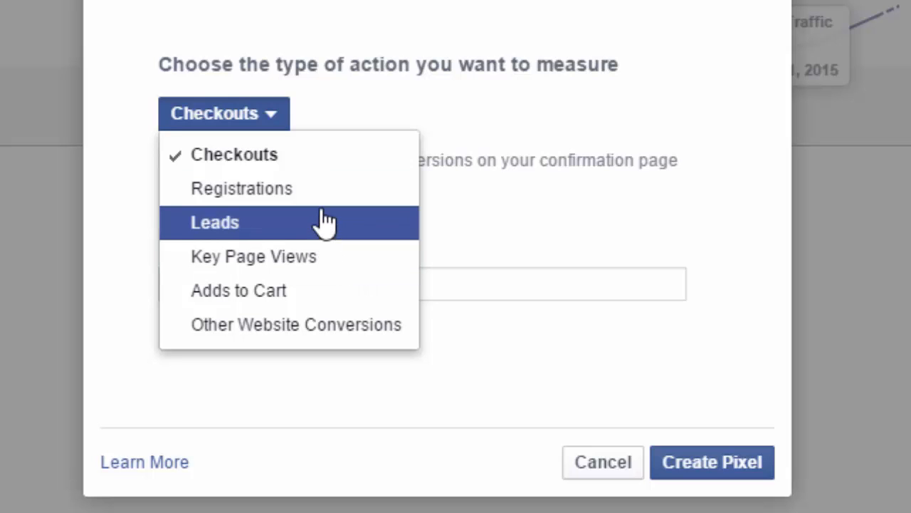
click(242, 188)
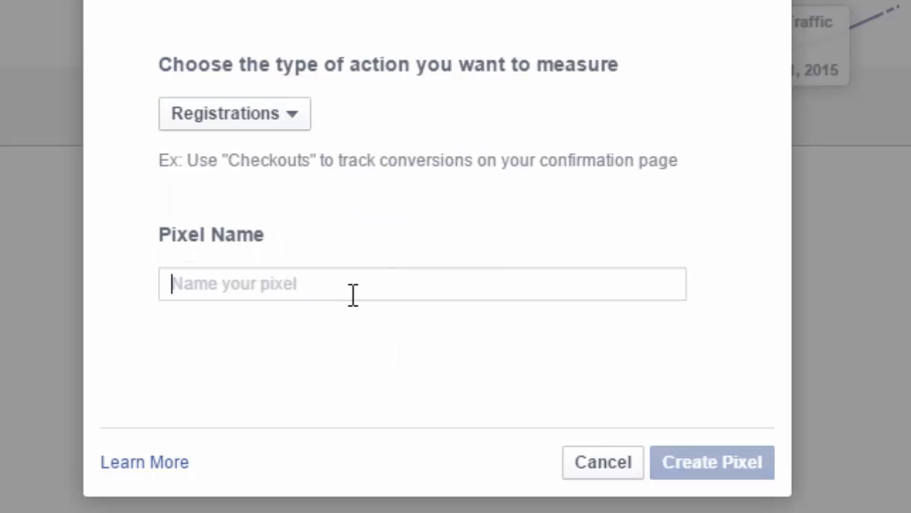
Name the Registrations pixel 'Free E-book Downloads' and submit it
text(Free)
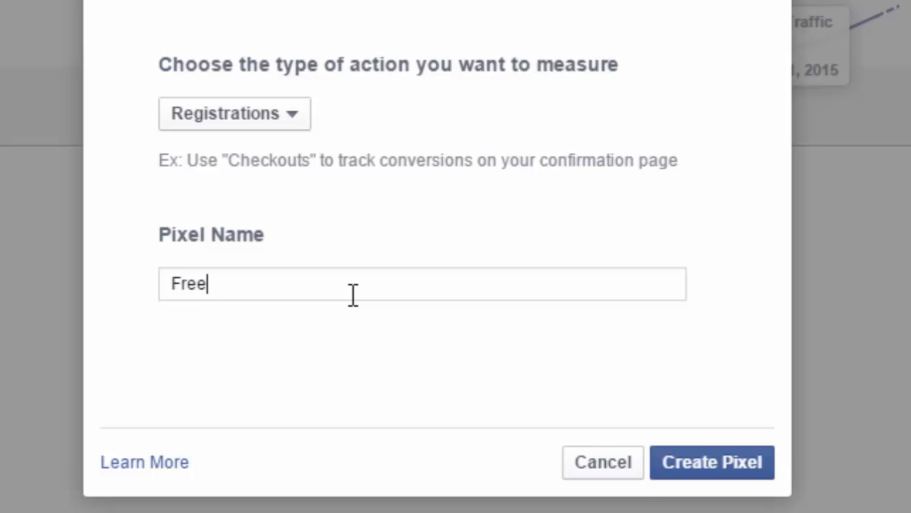
text(Down)
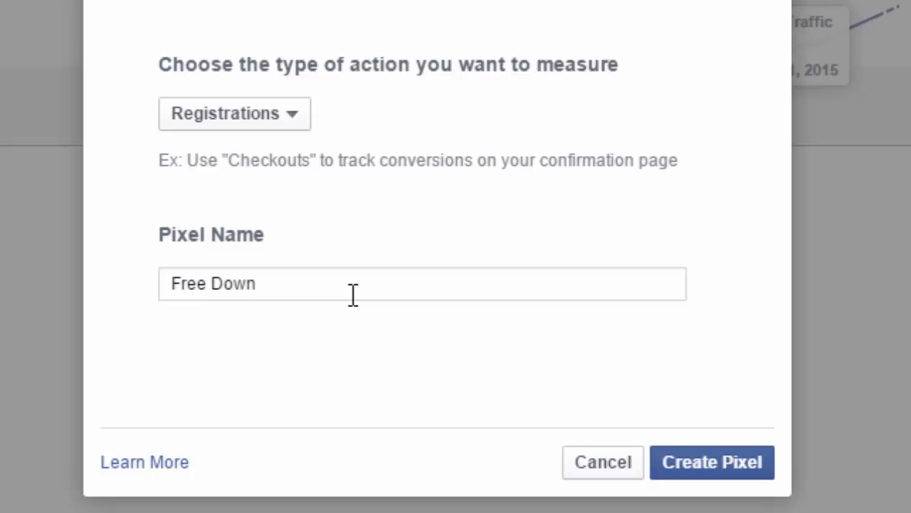
text(loa)
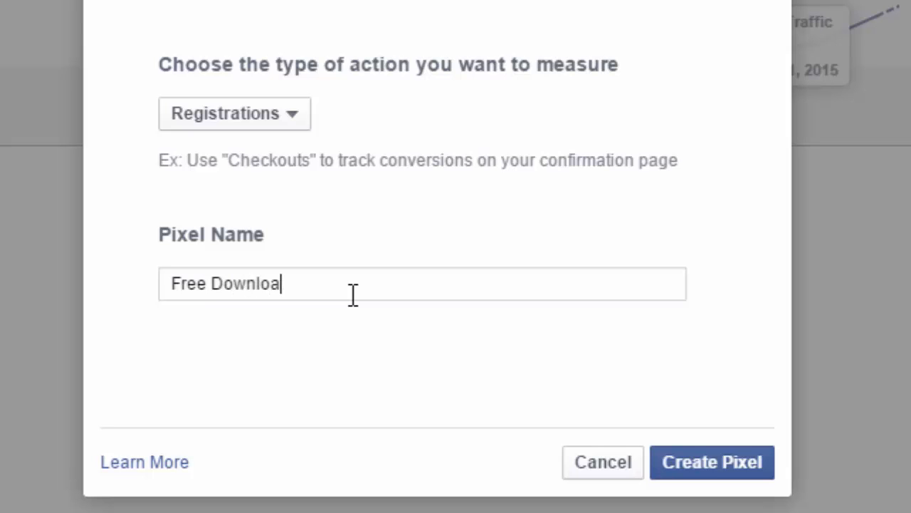
text(ds)
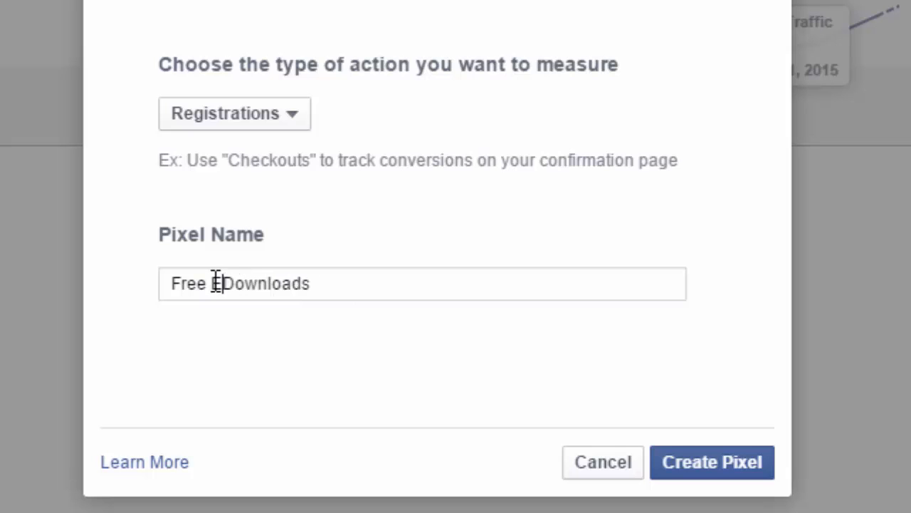
text(-book)
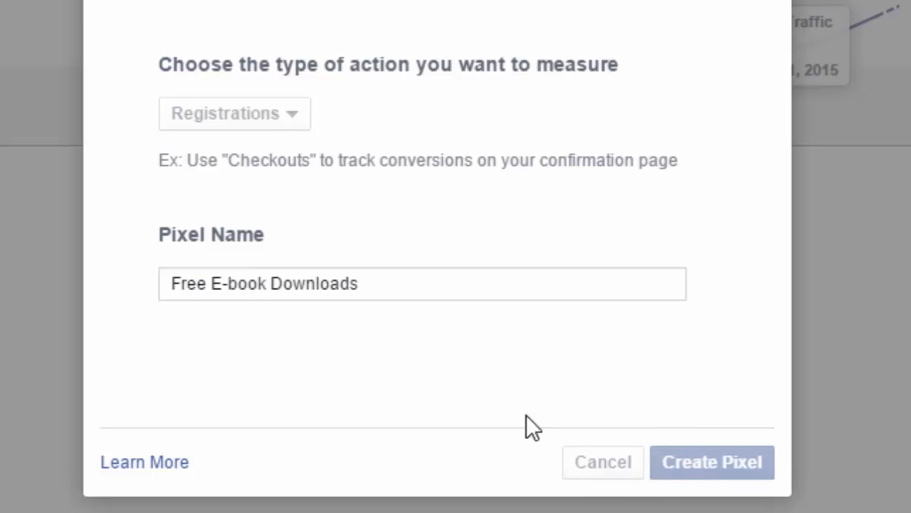
click(712, 461)
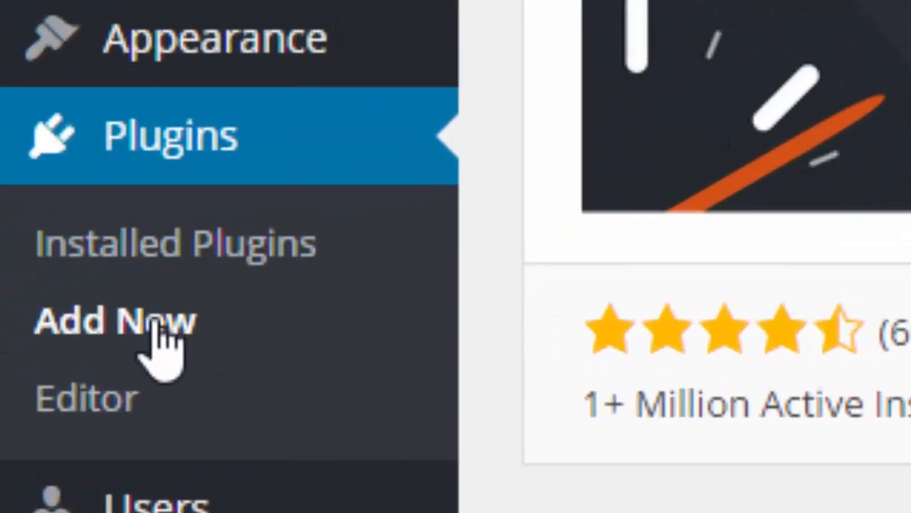
Search Add New plugins for 'facebook conversion pixel' to find the already-installed plugin
click(111, 318)
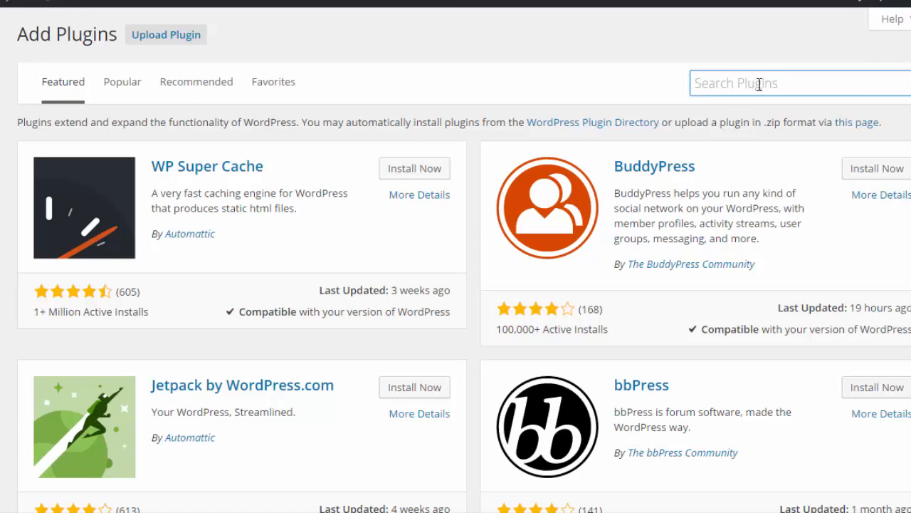
text(faceboo)
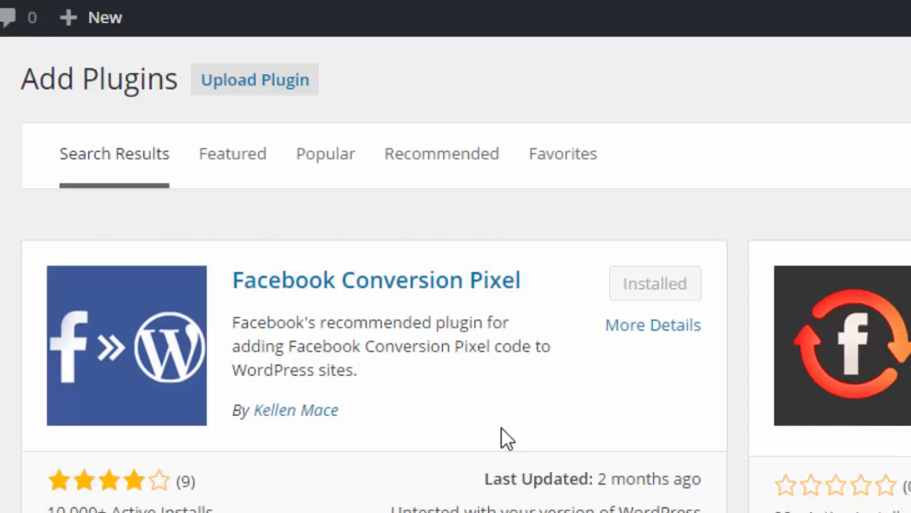
mouse_move(604, 298)
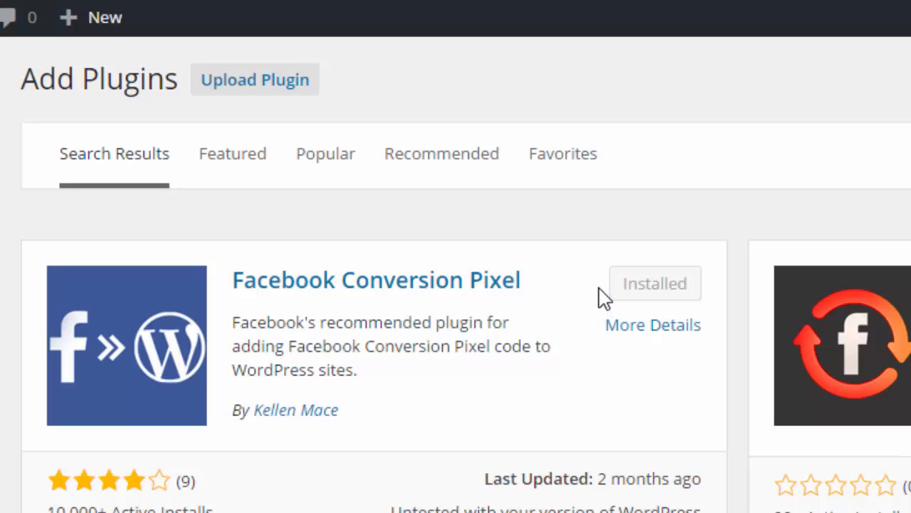
mouse_move(242, 310)
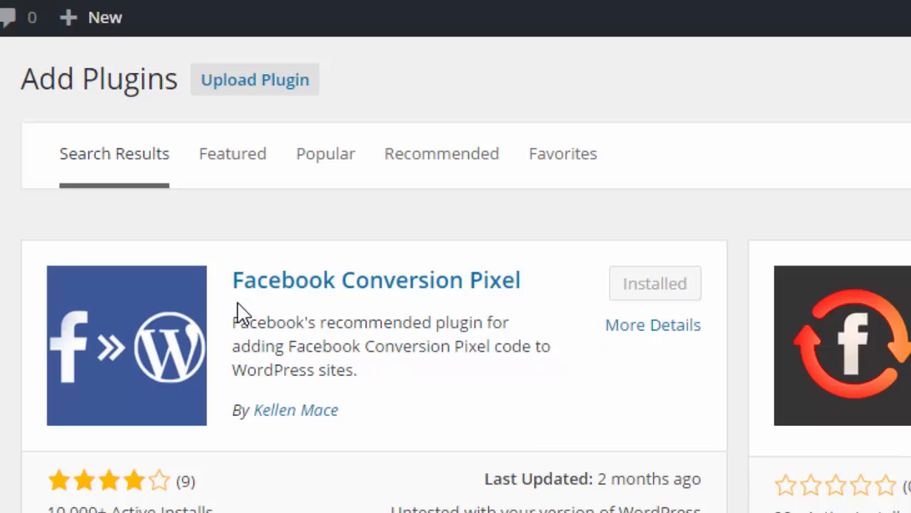
mouse_move(77, 359)
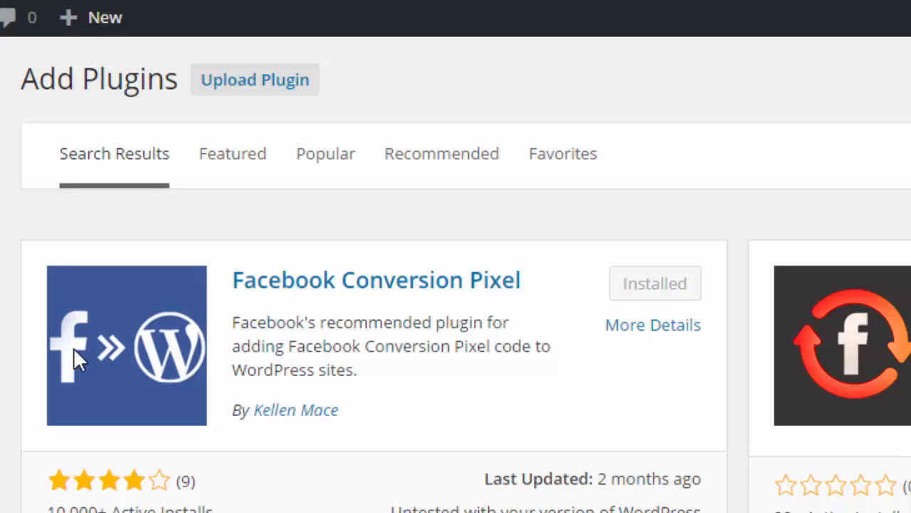
mouse_move(217, 416)
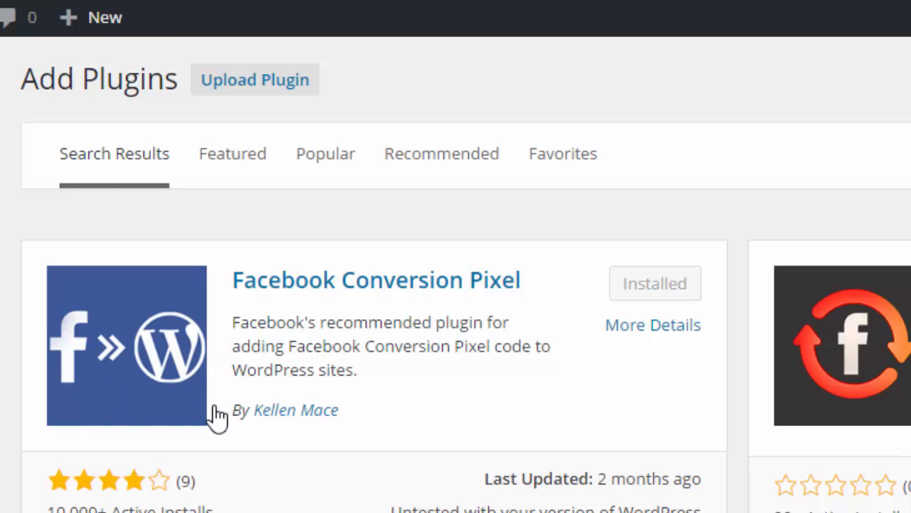
mouse_move(474, 333)
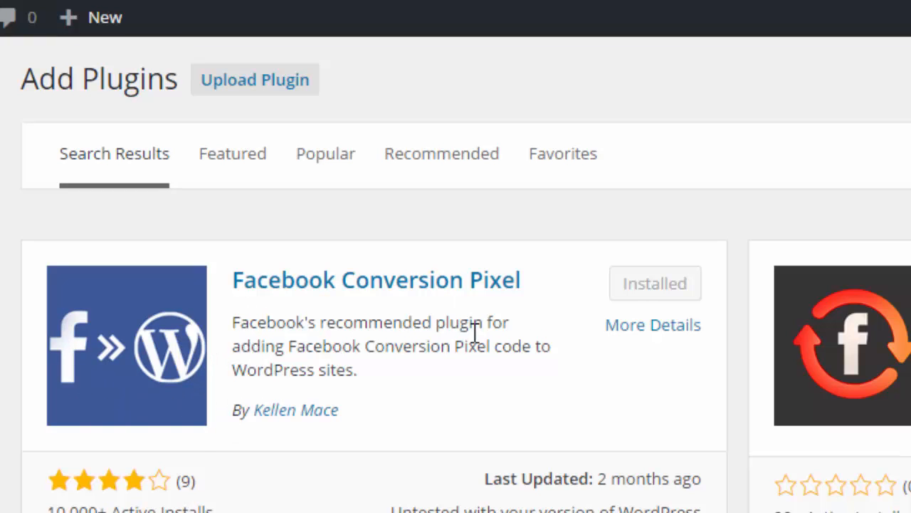
mouse_move(476, 333)
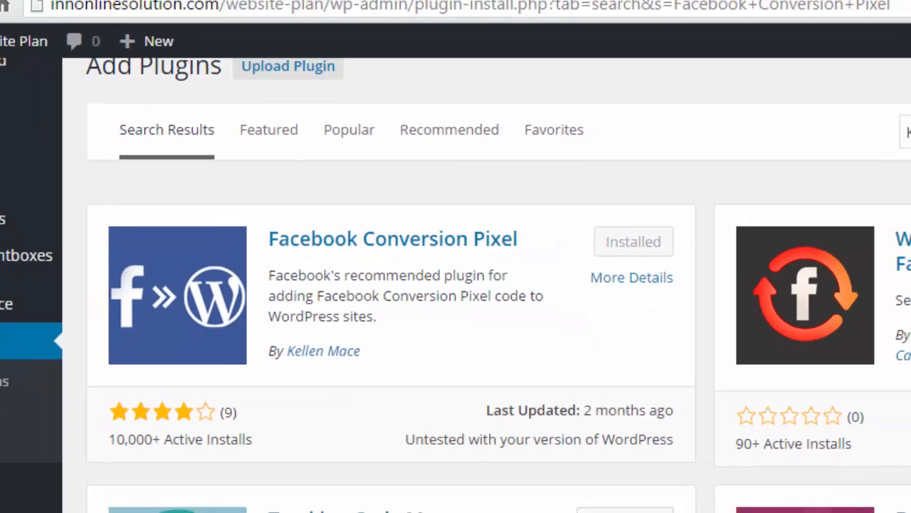
scroll(down, 3)
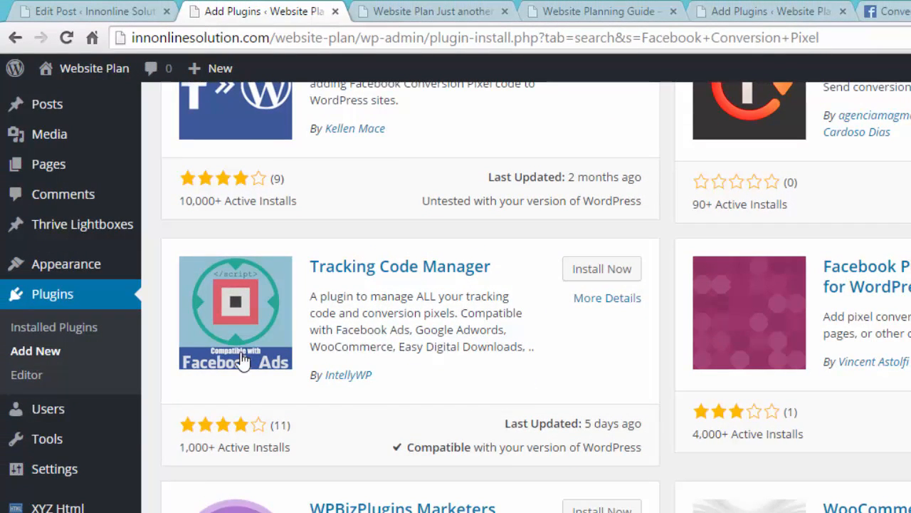
mouse_move(190, 288)
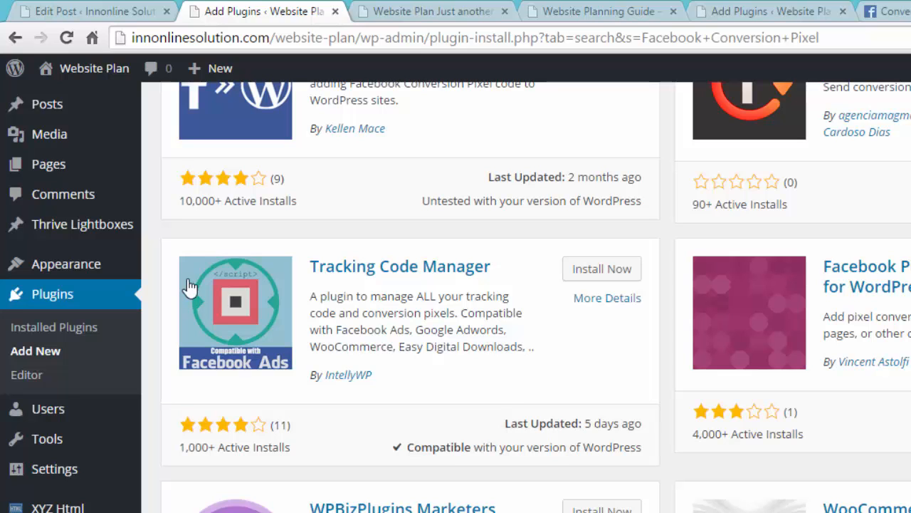
mouse_move(123, 366)
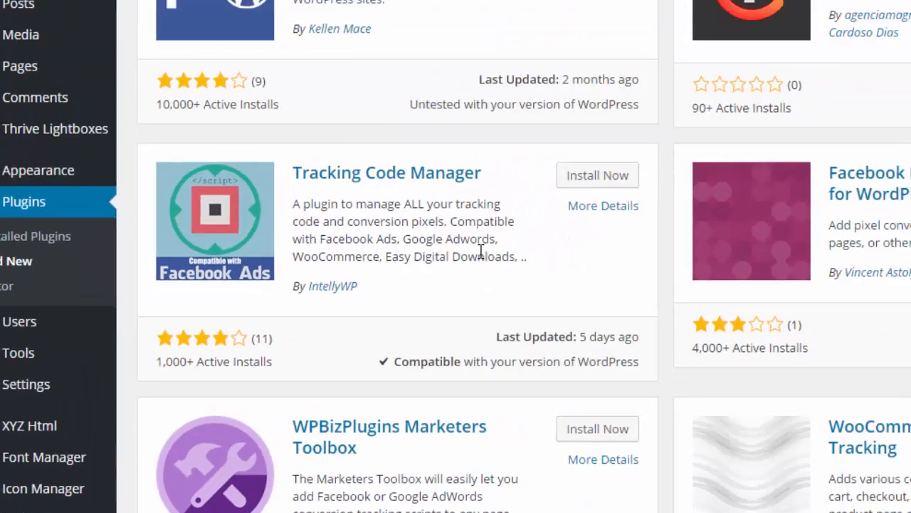
click(227, 9)
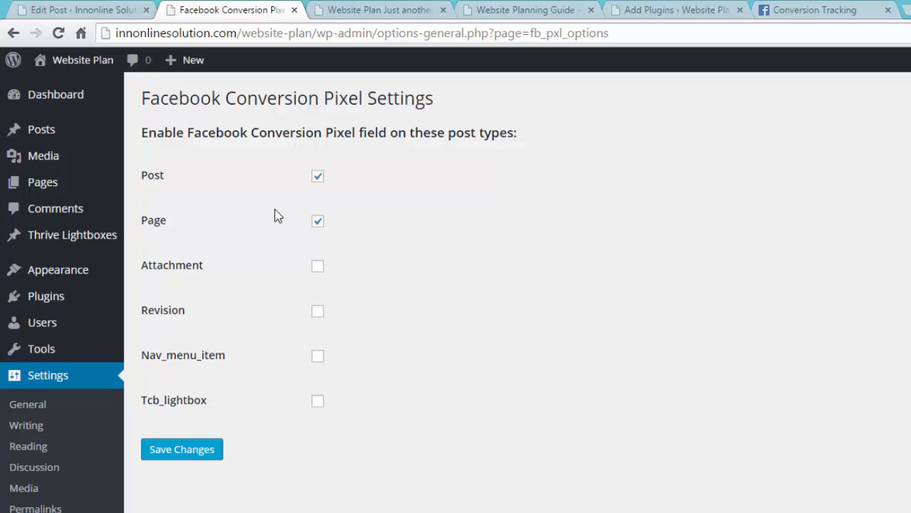
mouse_move(299, 219)
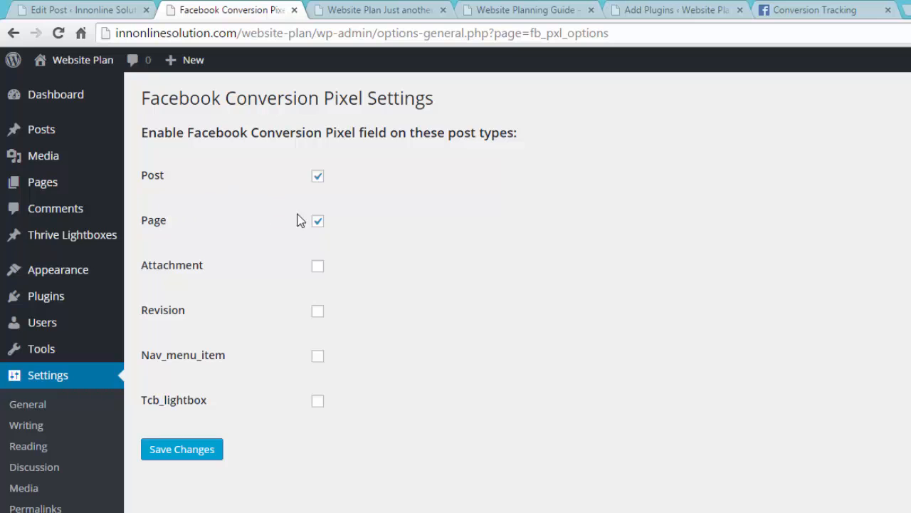
click(317, 176)
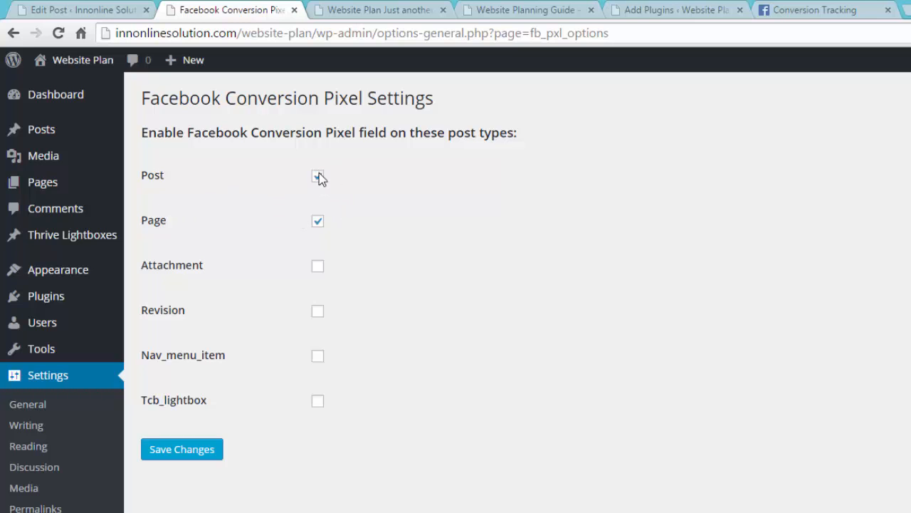
click(318, 176)
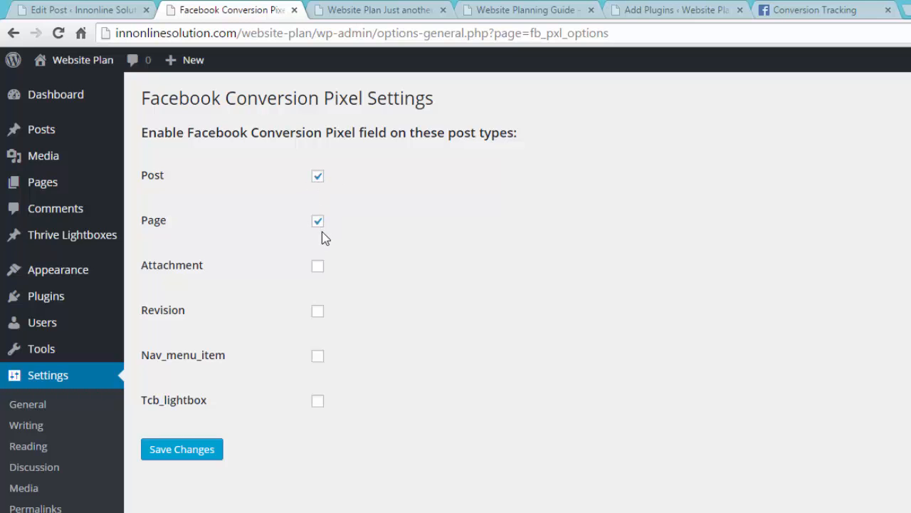
mouse_move(216, 235)
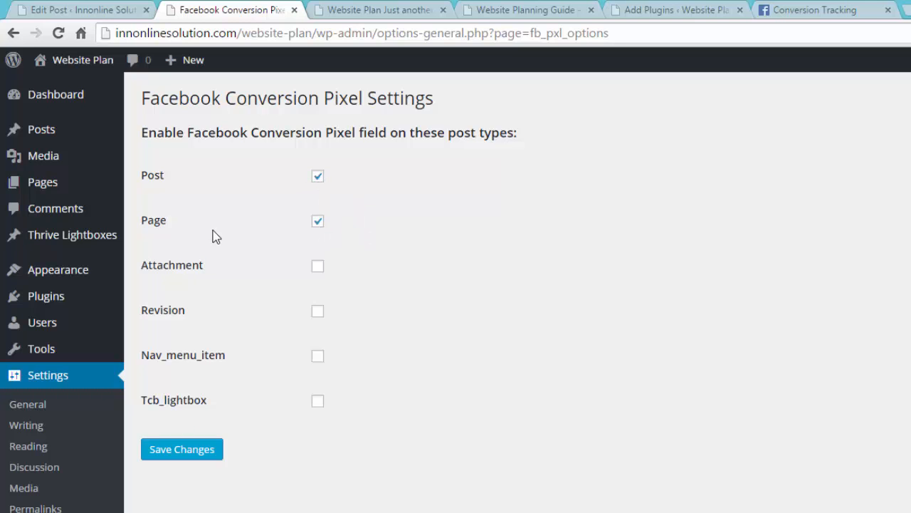
mouse_move(42, 182)
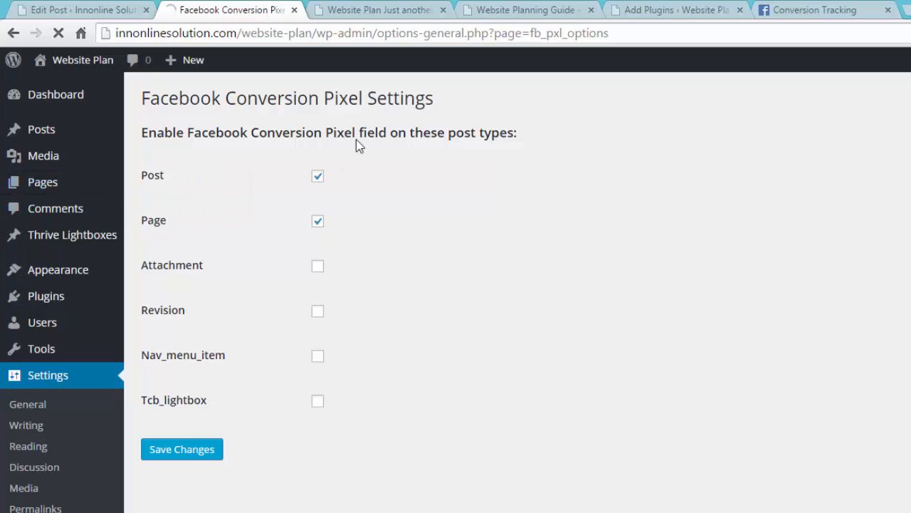
Open the draft 'test download page' from the Pages list in the editor
click(42, 182)
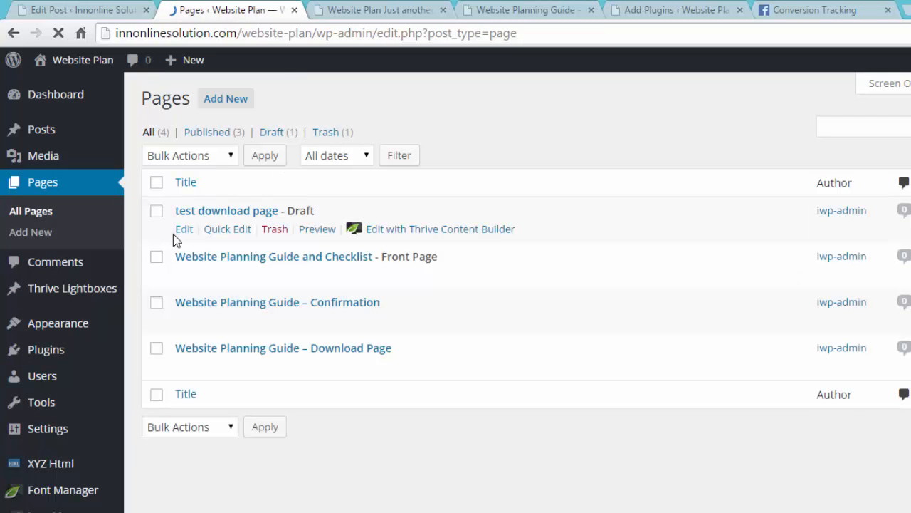
click(184, 229)
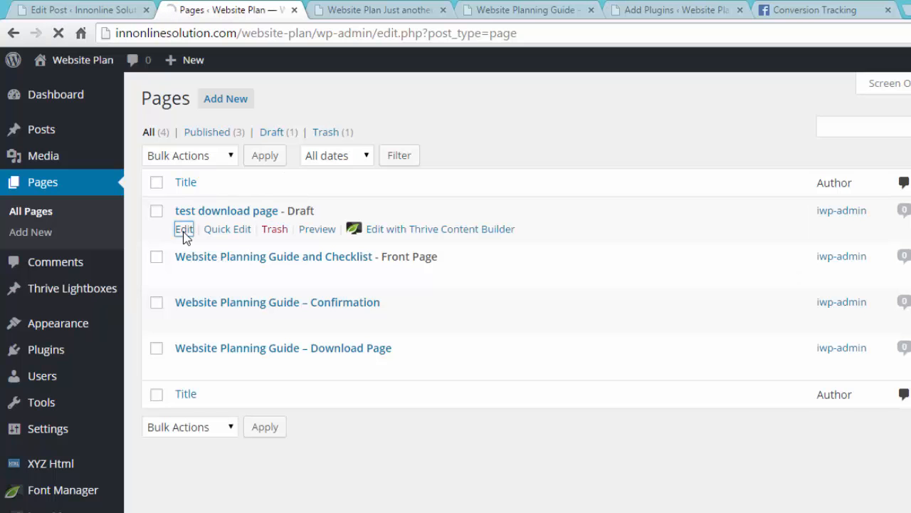
click(184, 229)
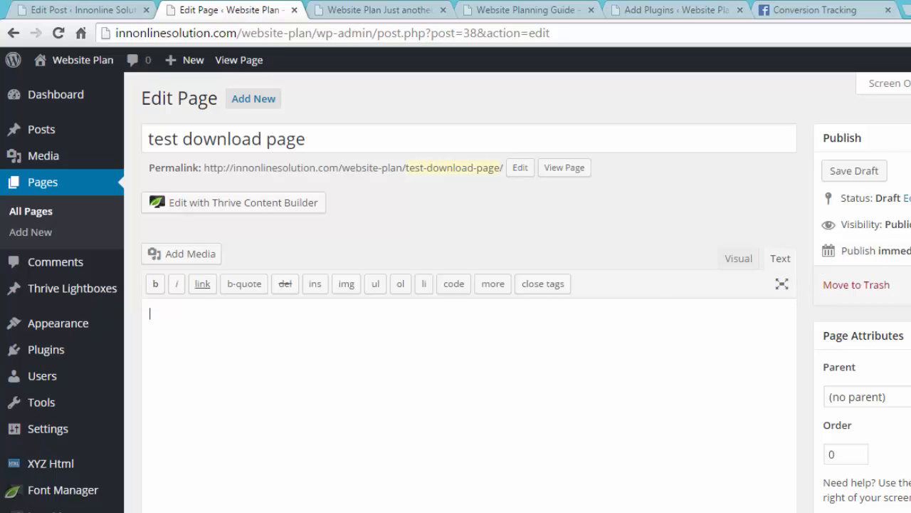
Enable Insert Code in the Facebook Conversion Pixel box and copy Facebook's pixel code
scroll(down, 3)
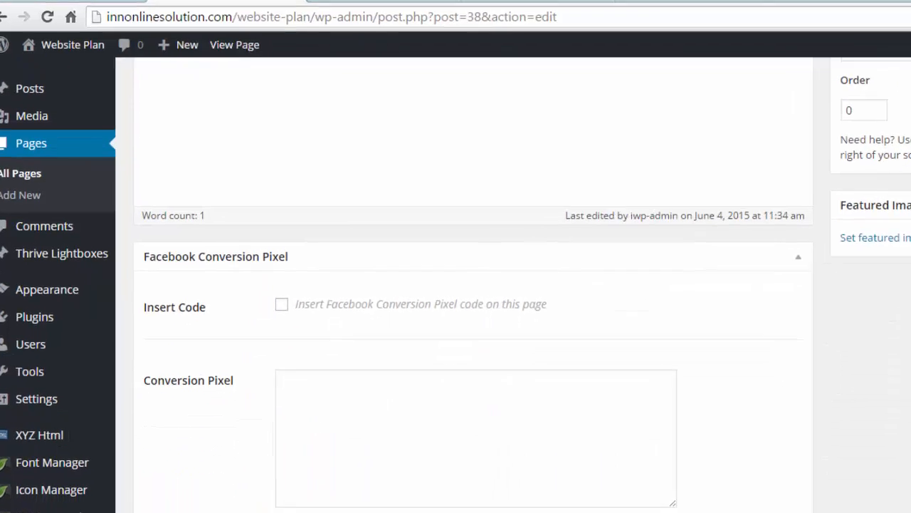
scroll(down, 3)
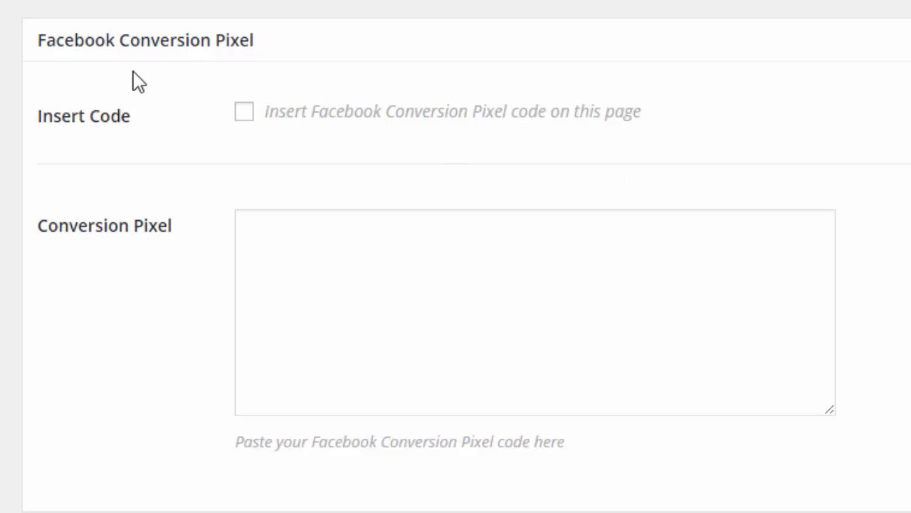
mouse_move(90, 57)
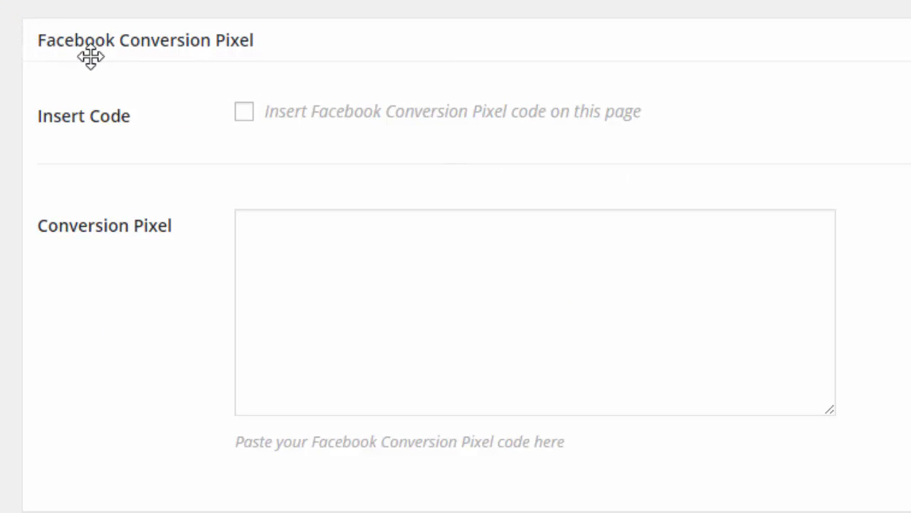
click(326, 286)
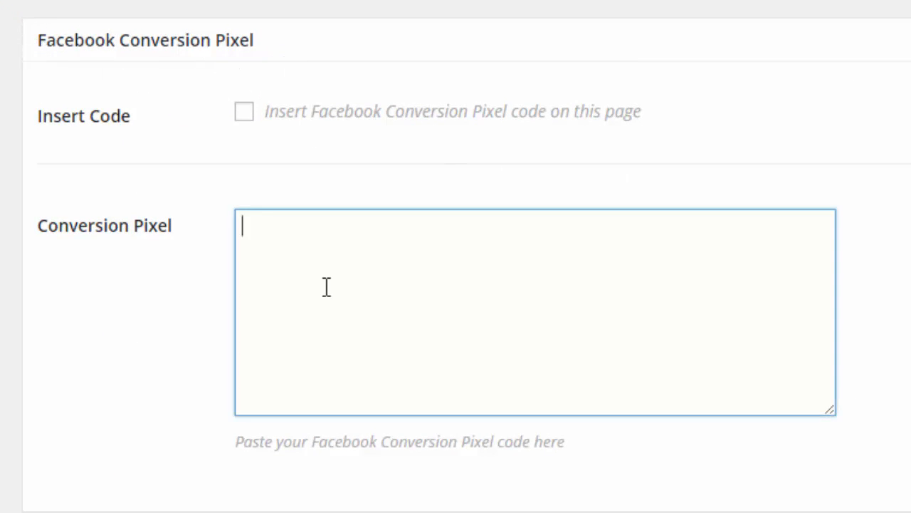
click(243, 111)
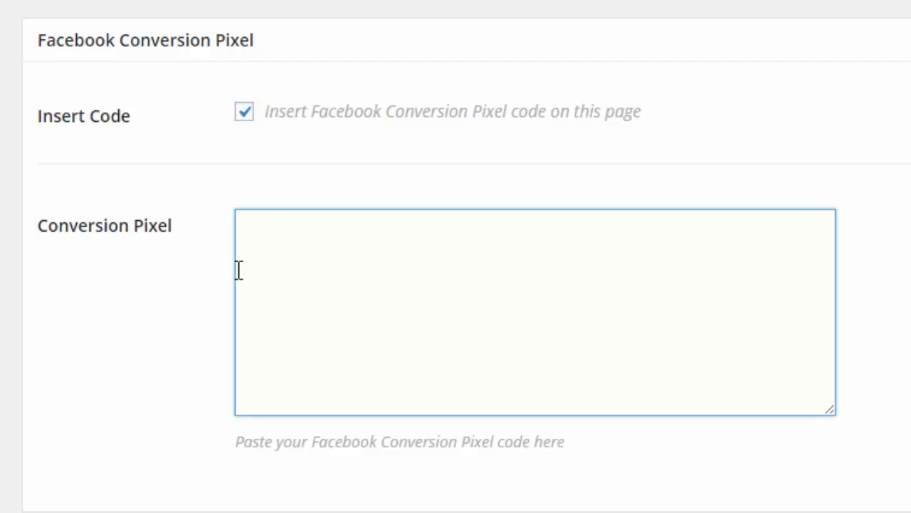
mouse_move(359, 325)
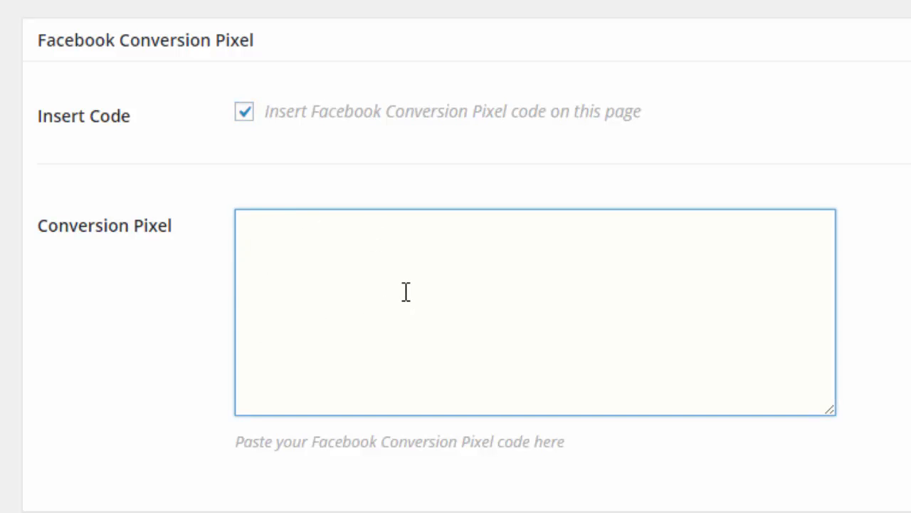
click(405, 292)
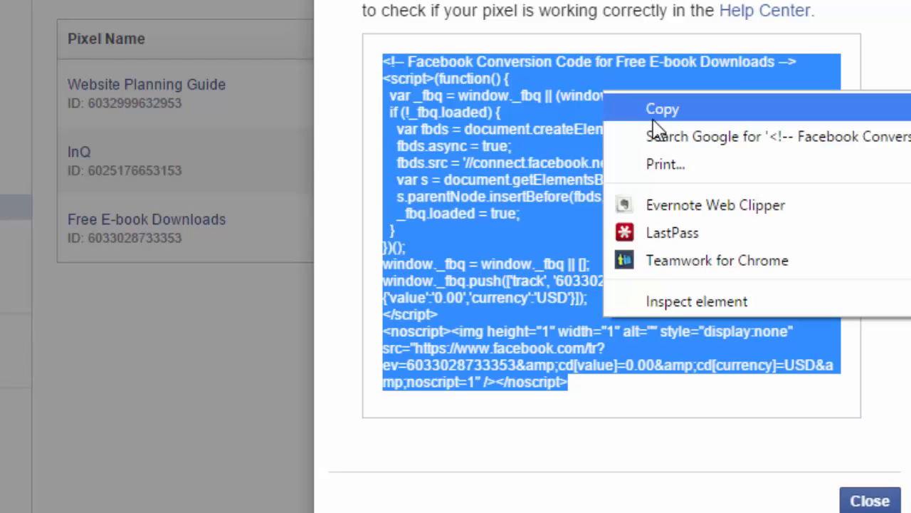
click(661, 109)
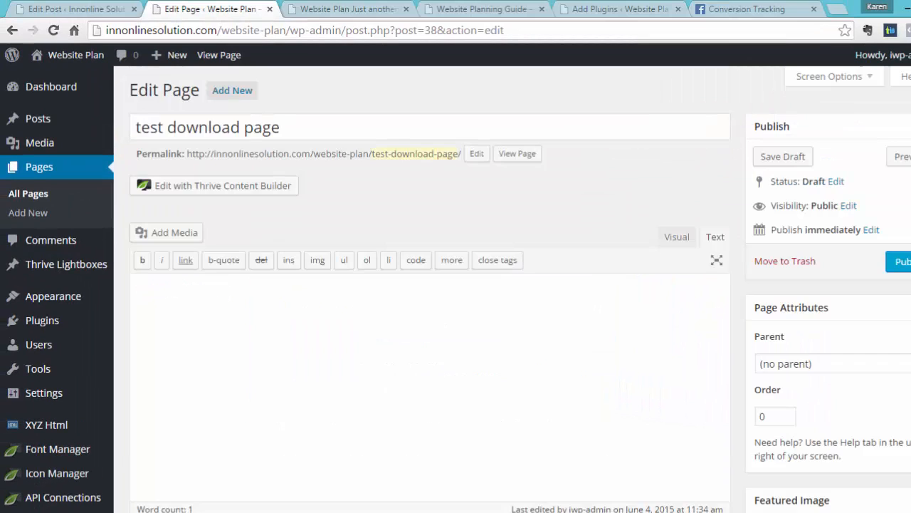
mouse_move(883, 268)
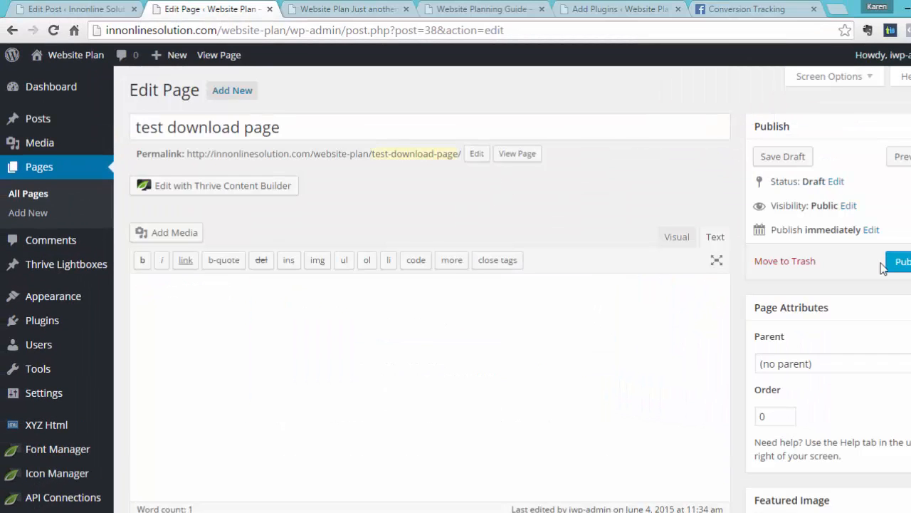
Publish the test download page and view the live page
click(903, 261)
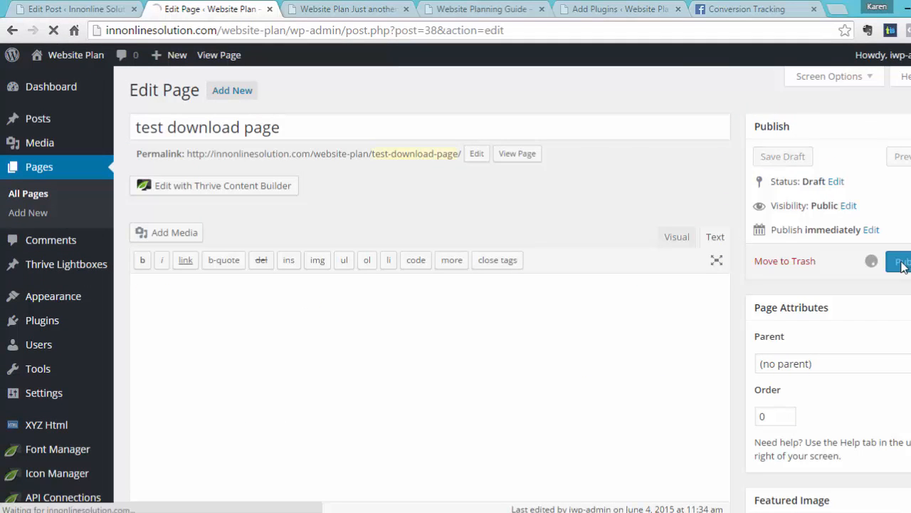
click(900, 262)
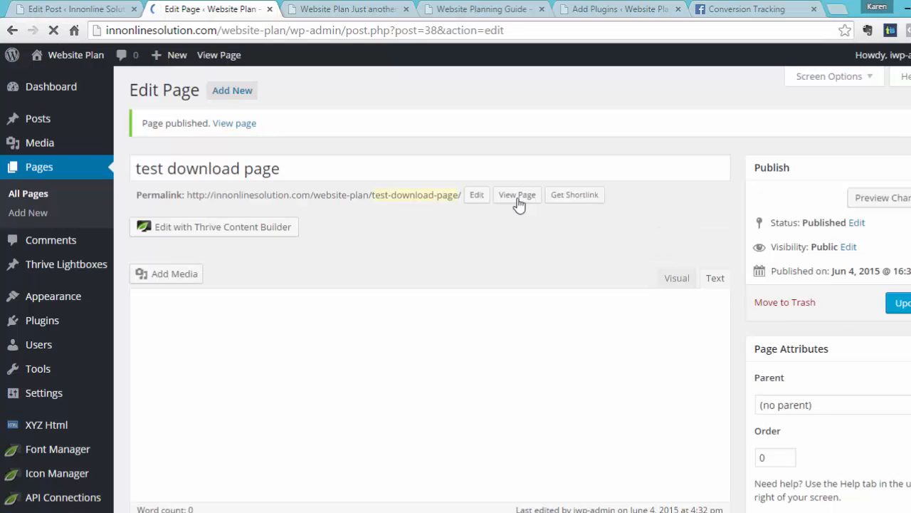
click(517, 194)
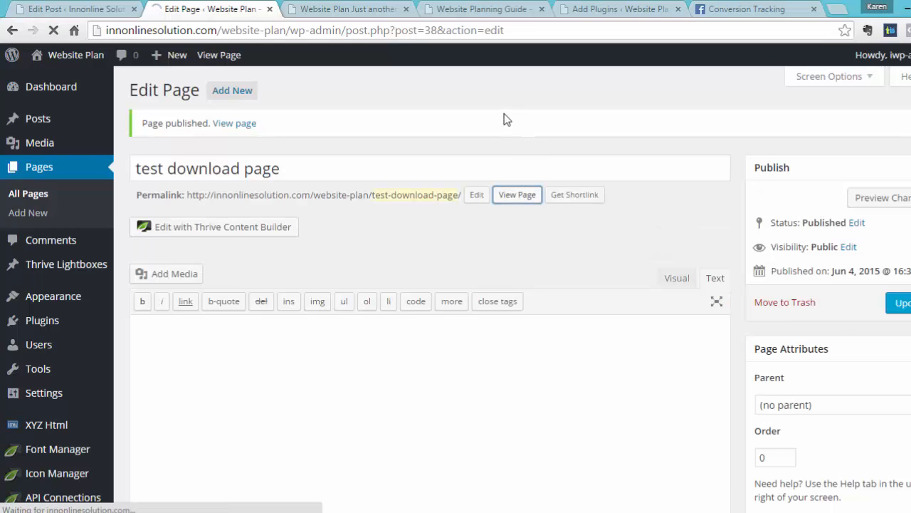
click(517, 195)
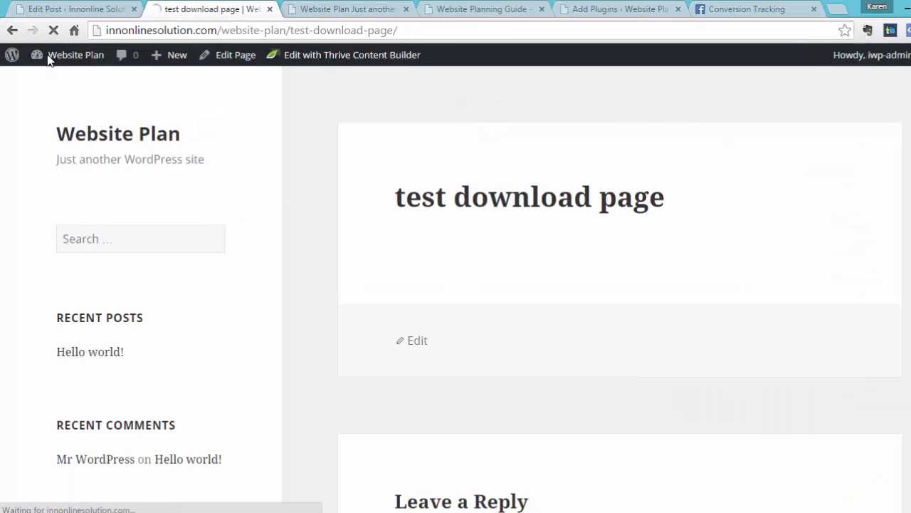
Let the live test download page load, then switch back to Facebook Conversion Tracking
click(54, 30)
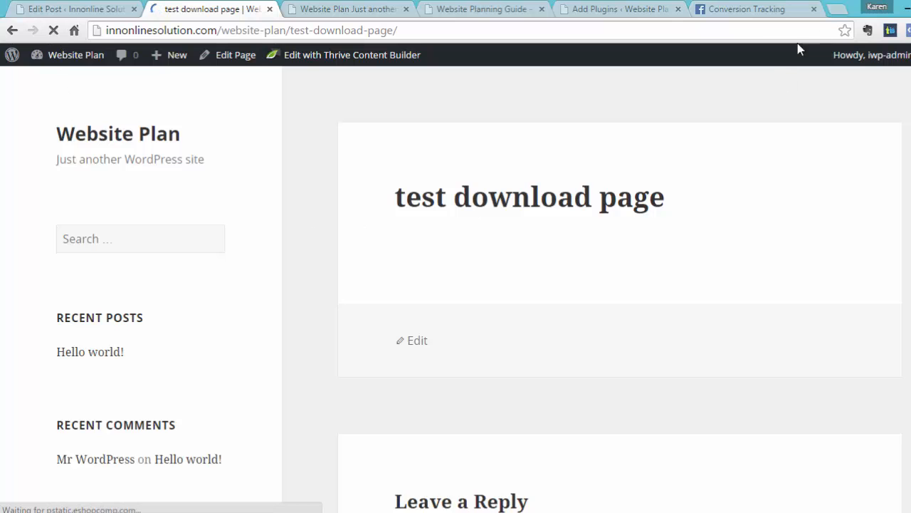
click(754, 9)
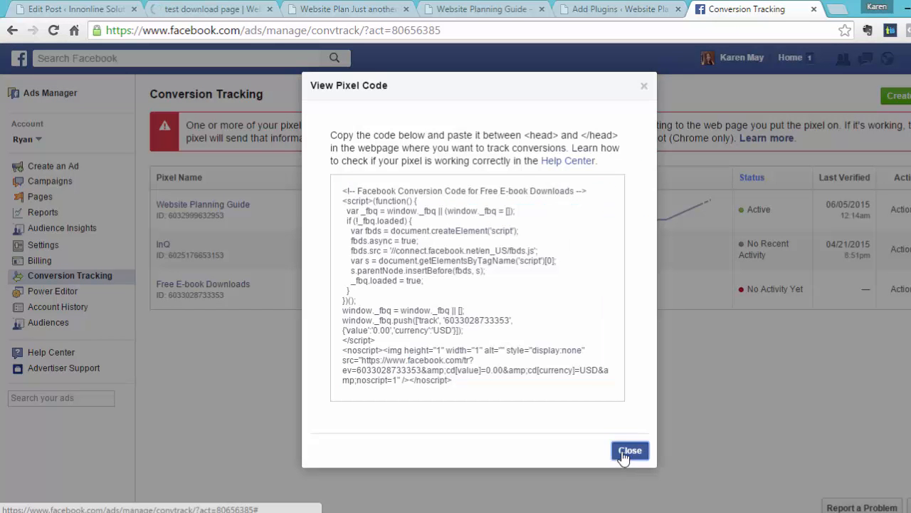
Close the View Pixel Code dialog to reveal Free E-book Downloads marked Active
click(629, 450)
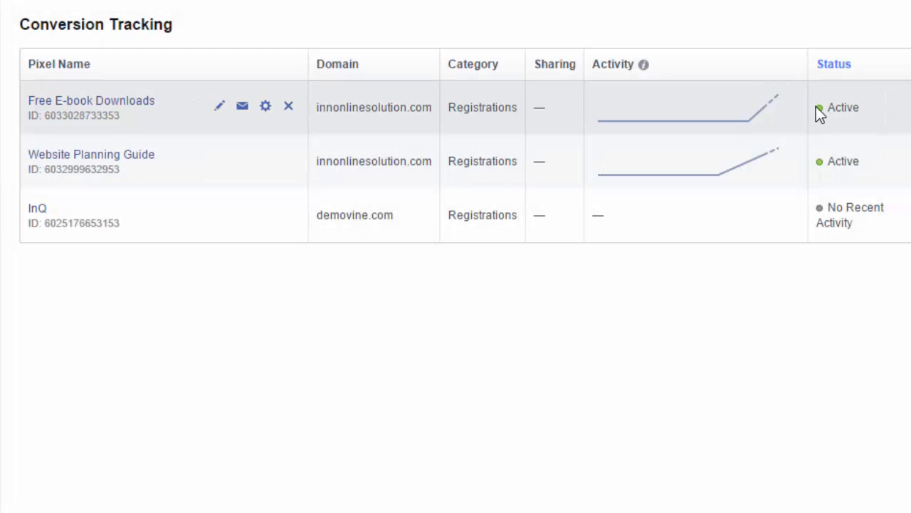
mouse_move(843, 107)
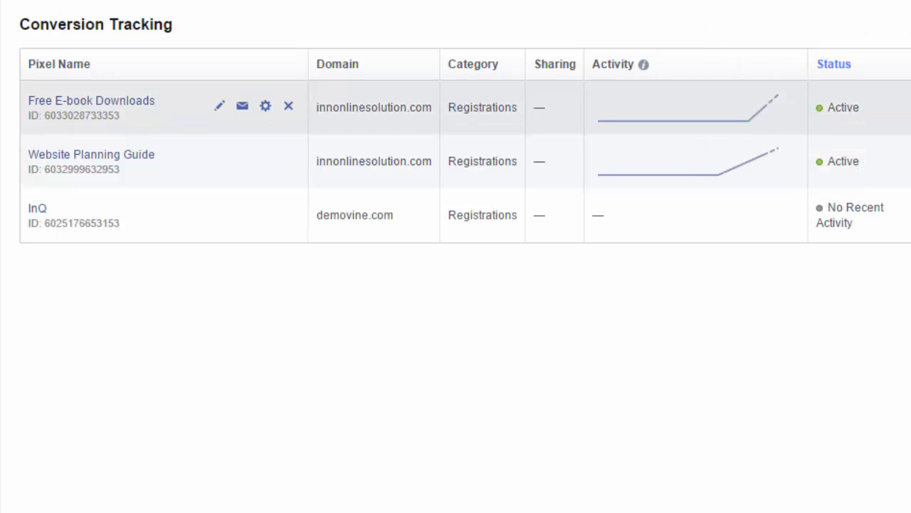
mouse_move(797, 40)
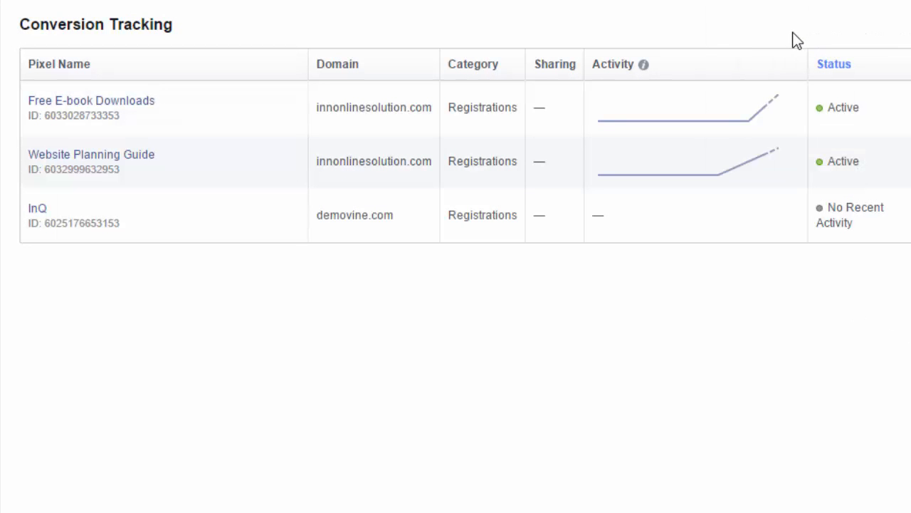